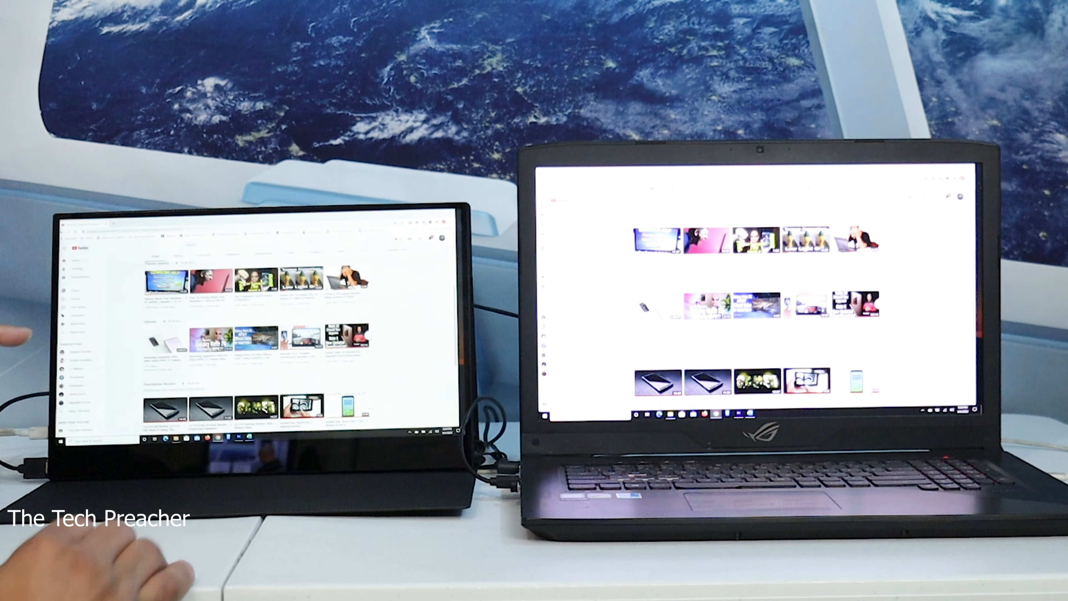
{"action": "mouse_move", "coordinate": [559, 327]}
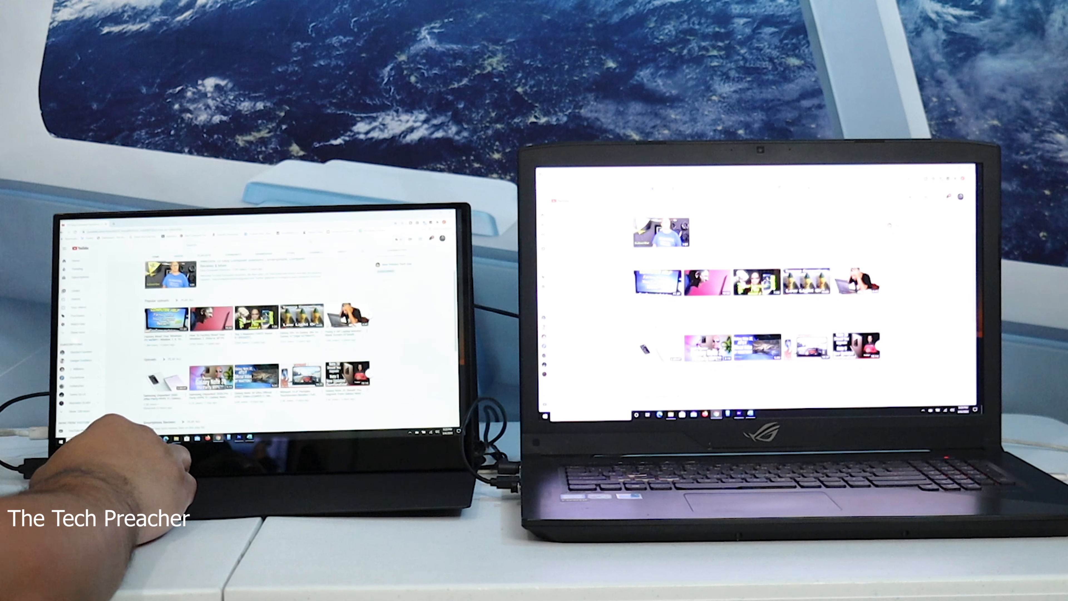
Browse the YouTube home feed and start playing a recommended video, shown on both screens
{"action": "scroll", "scroll_direction": "down", "scroll_amount": 3}
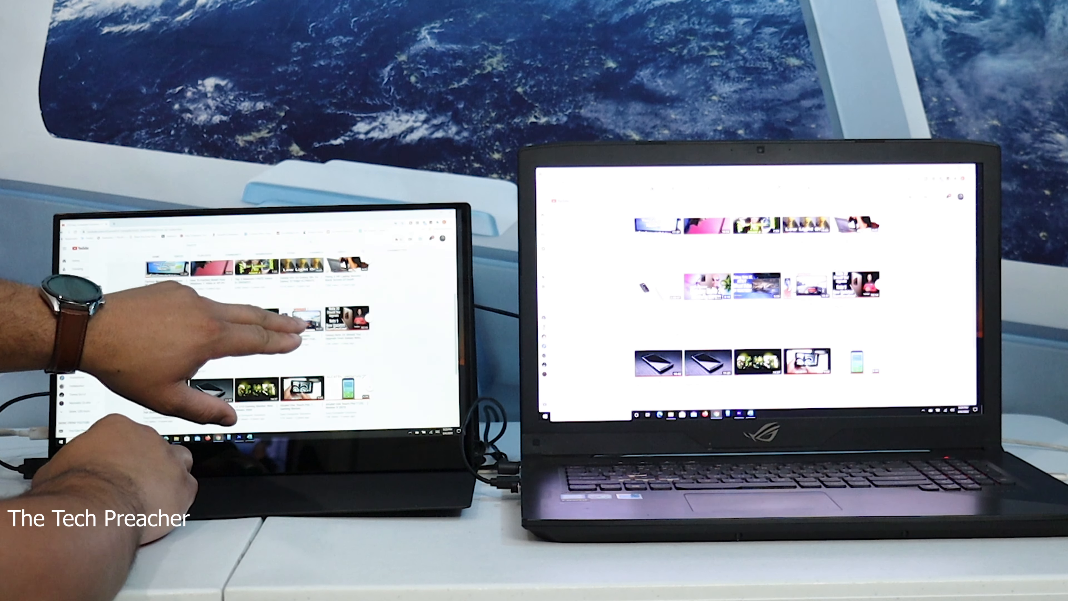
{"action": "left_click", "coordinate": [304, 324]}
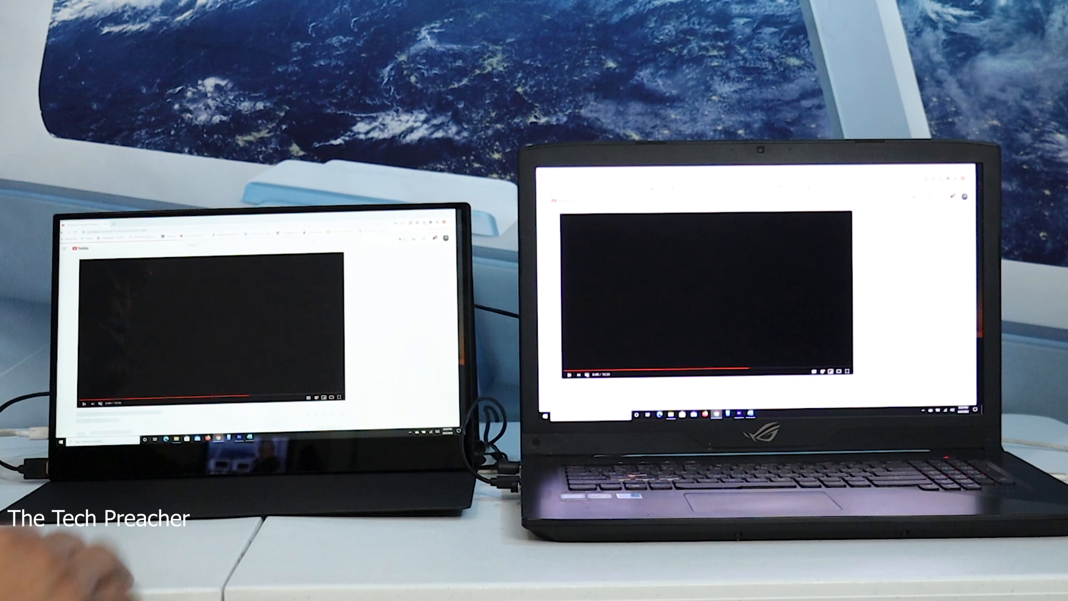